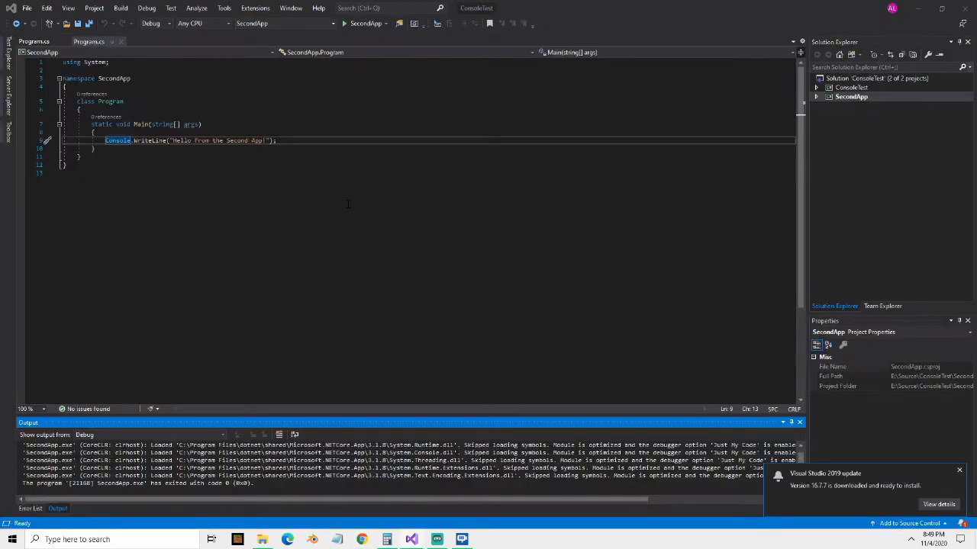
Set ConsoleTest as the startup project from Solution Explorer and run it
click(852, 87)
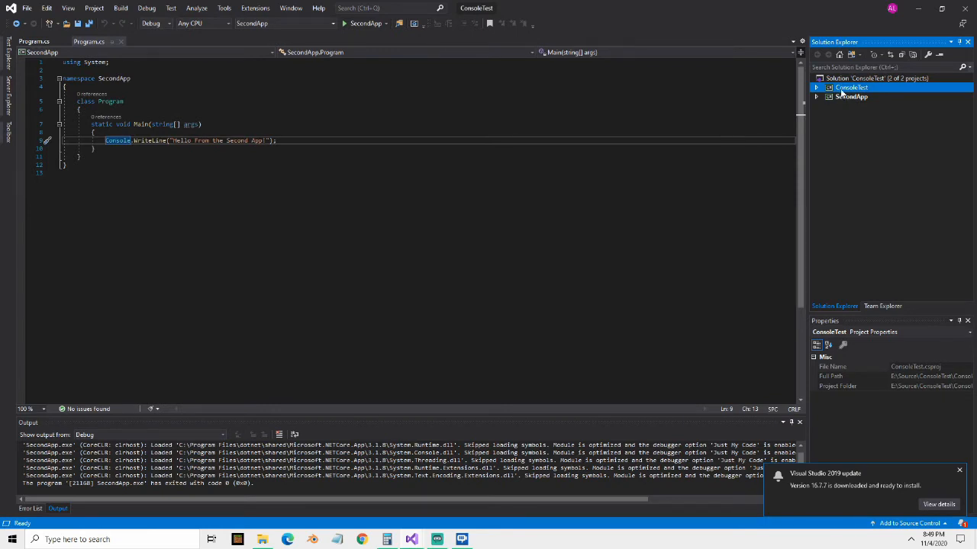
right_click(850, 87)
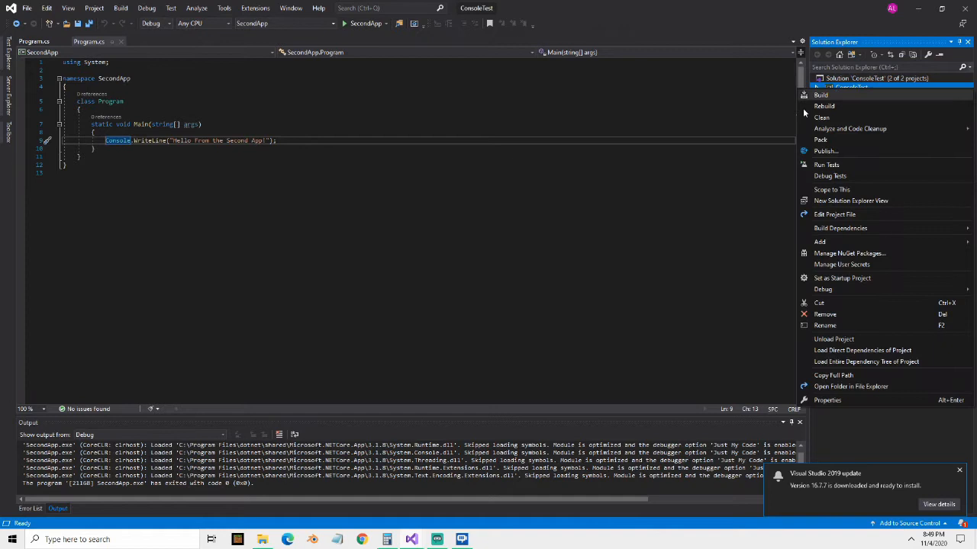
mouse_move(840, 146)
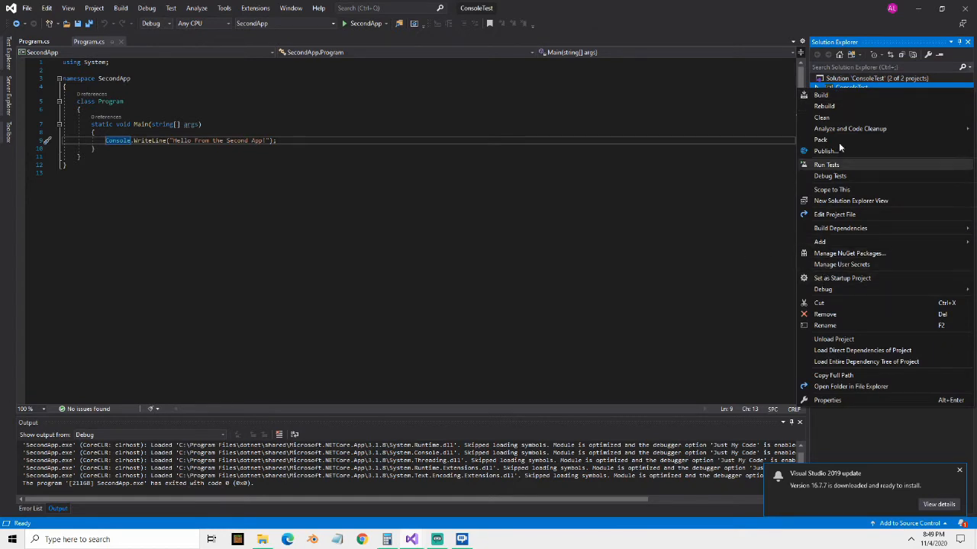
click(842, 278)
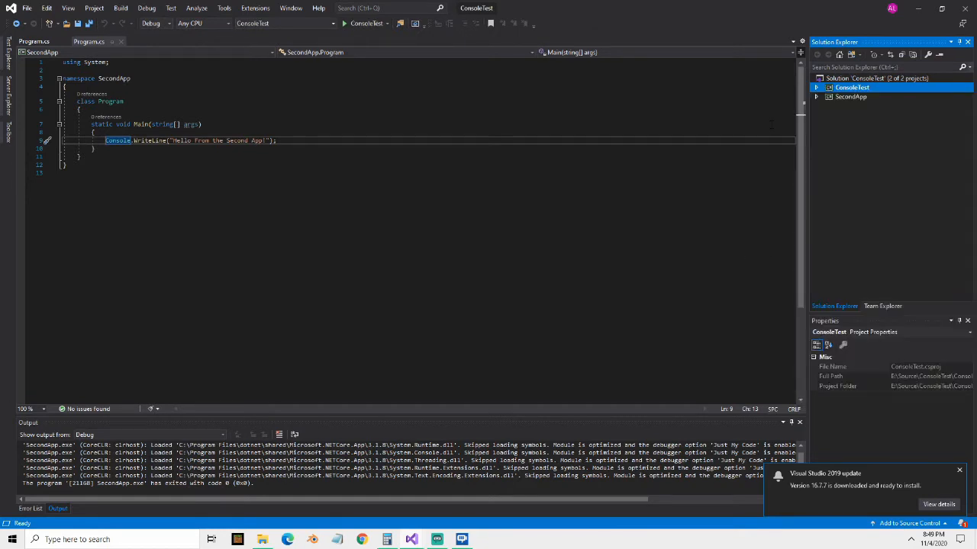
click(345, 22)
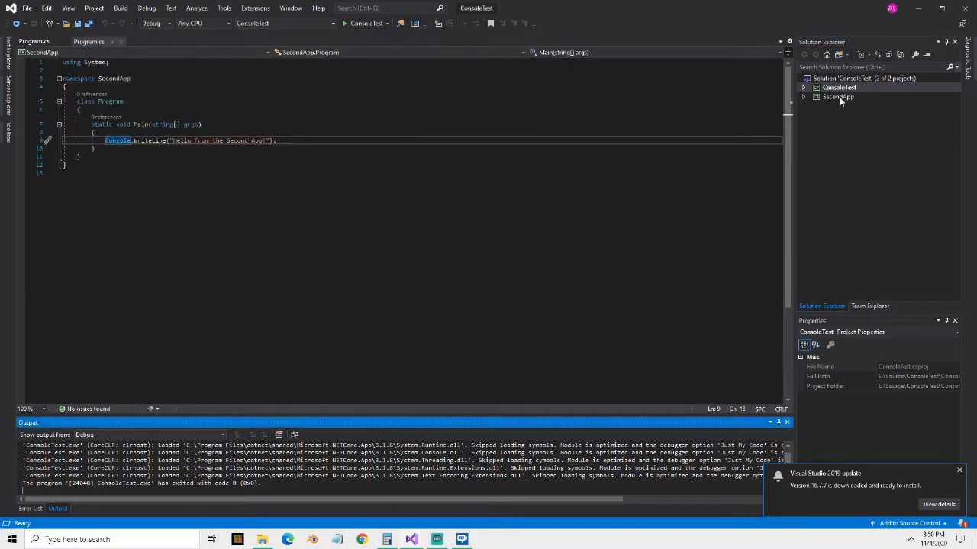
Set SecondApp as startup project, run it to print 'Hello from the Second App!', then close its console
right_click(838, 97)
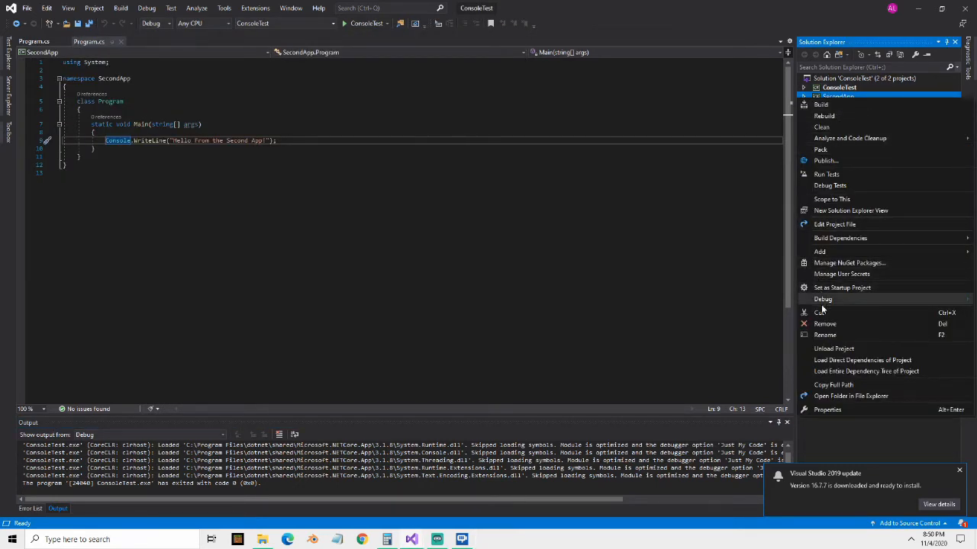
click(842, 287)
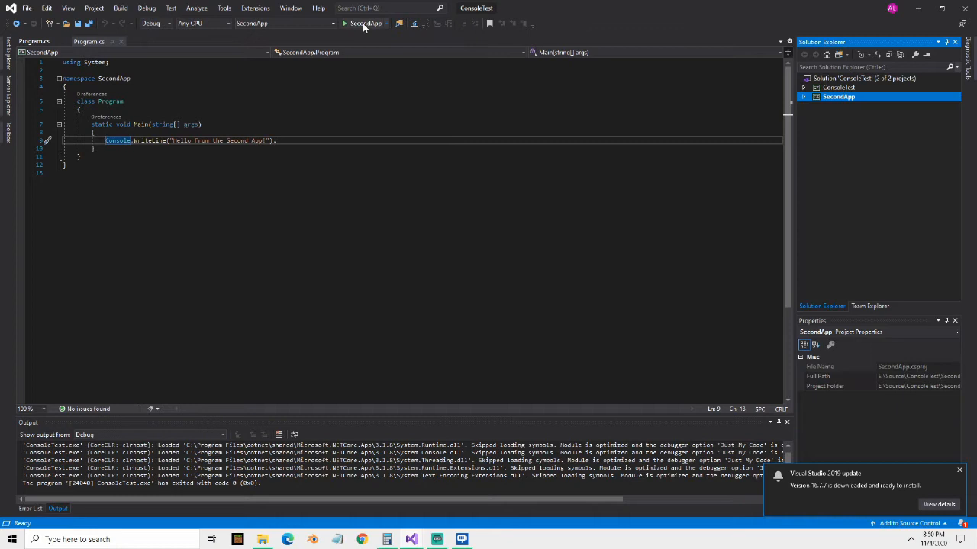
click(345, 23)
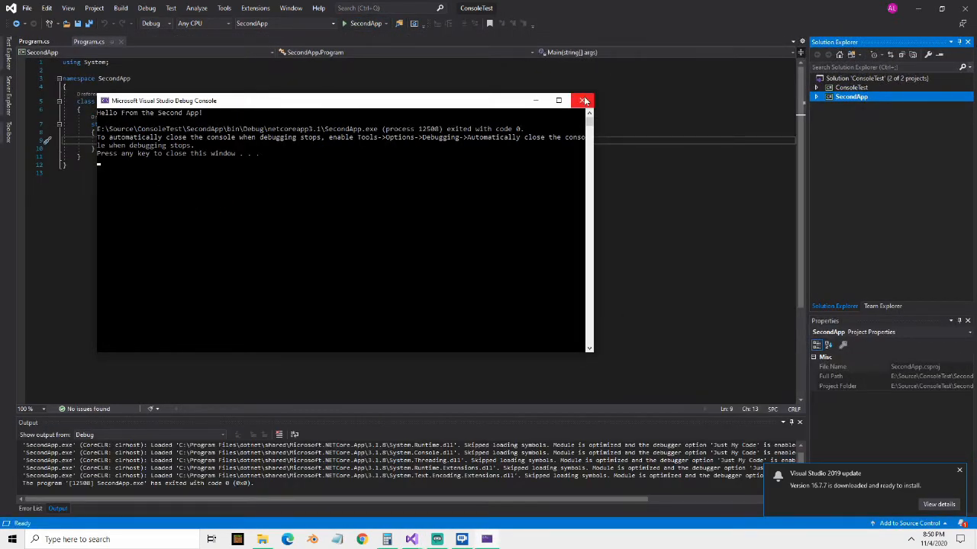
click(583, 101)
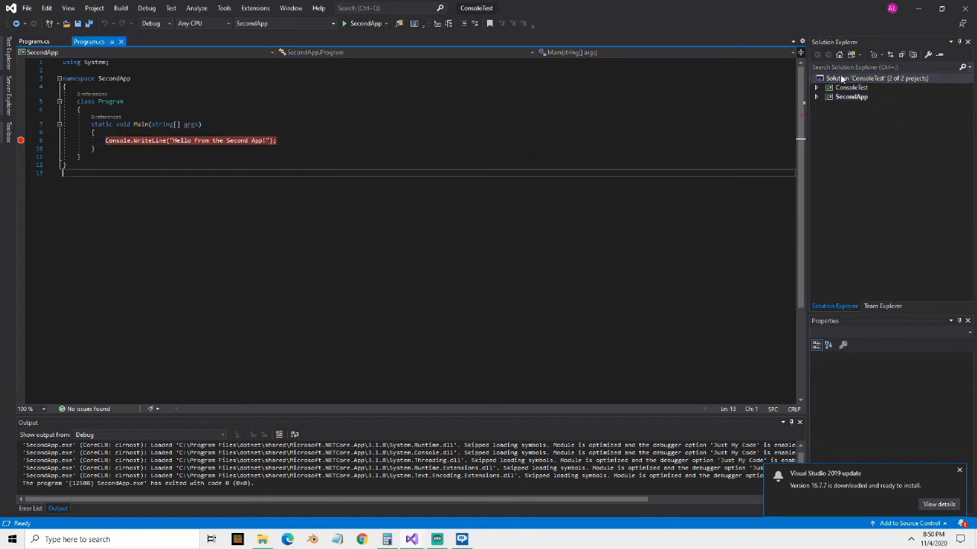
Configure the solution for multiple startup projects with ConsoleTest and SecondApp both set to Start
right_click(870, 78)
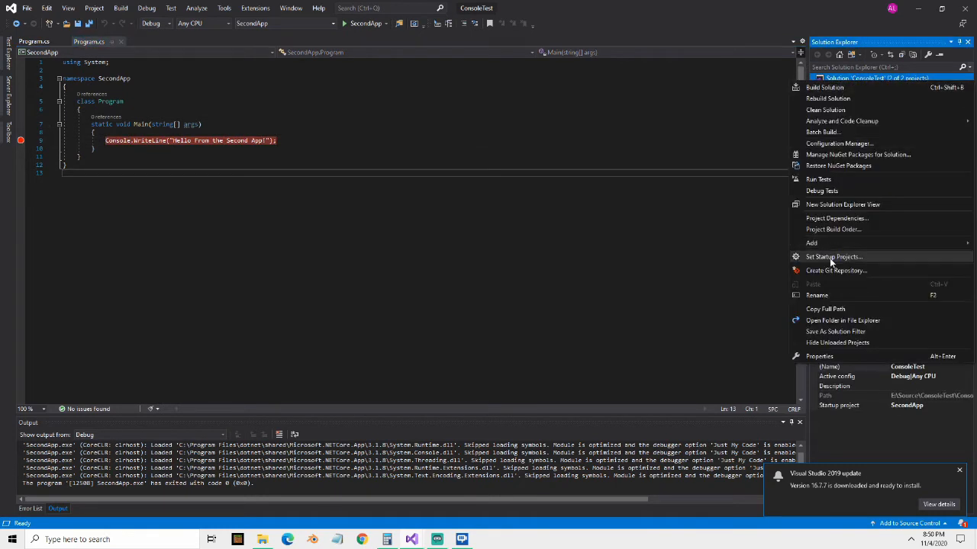
click(833, 257)
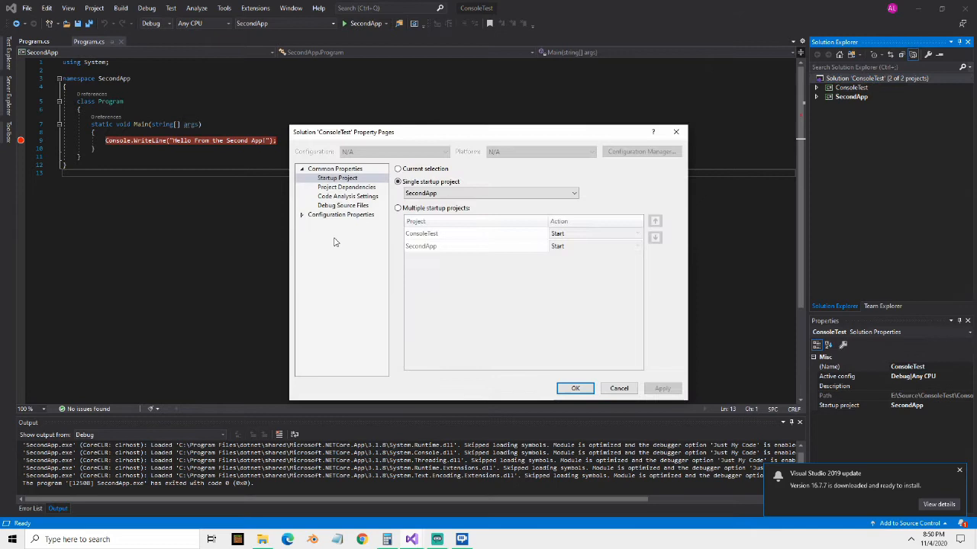
mouse_move(322, 214)
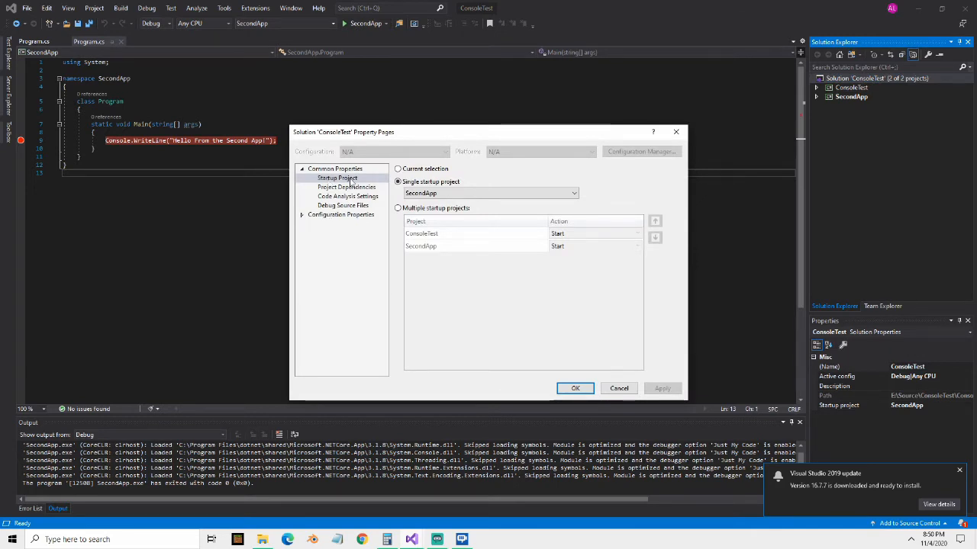
click(396, 207)
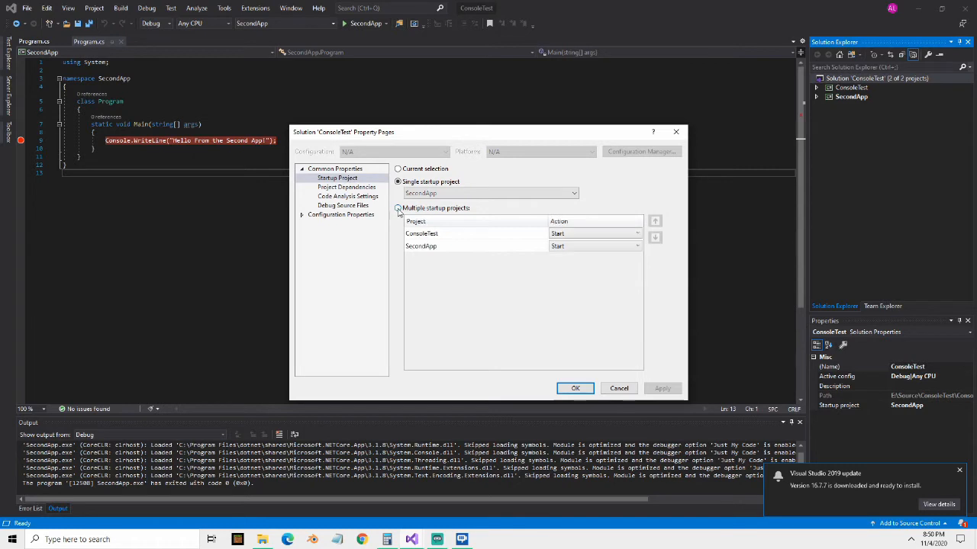
click(638, 234)
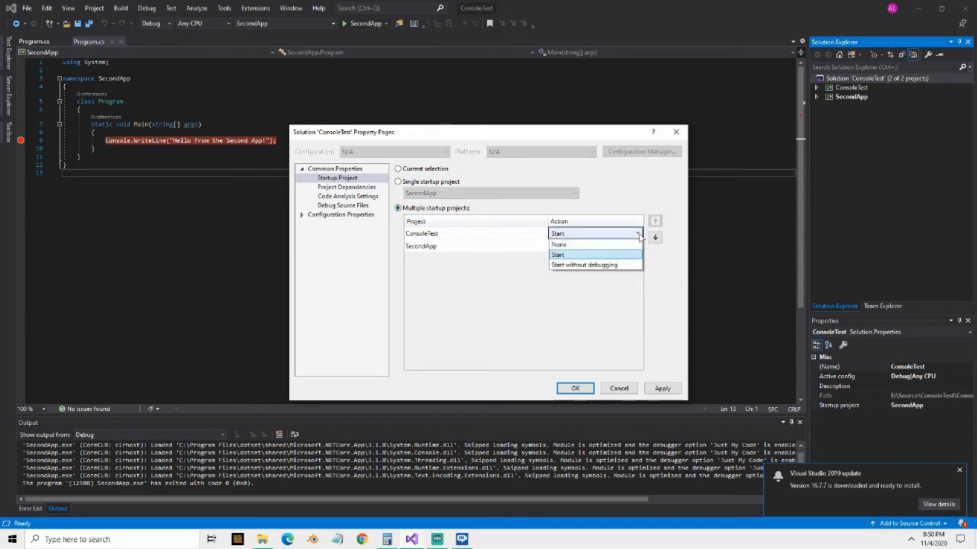
click(558, 254)
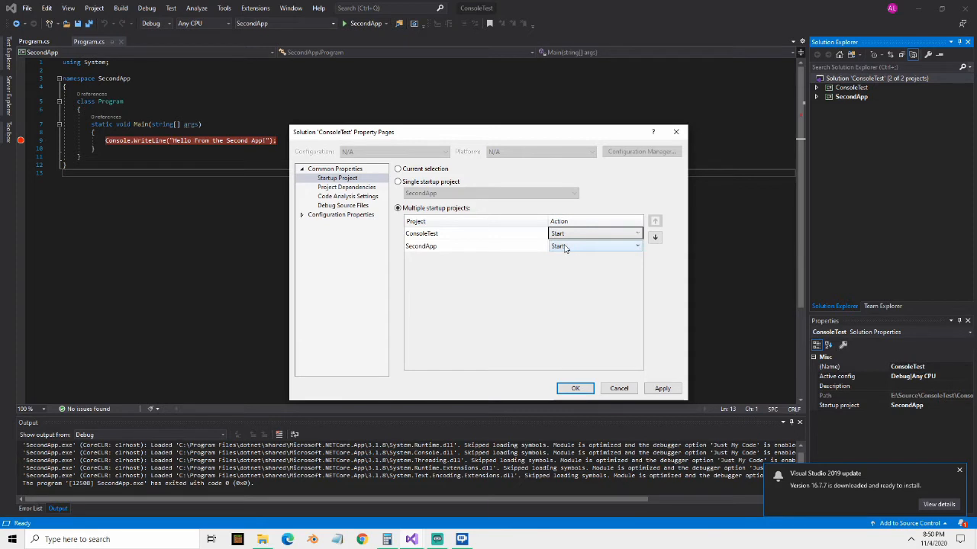
click(662, 389)
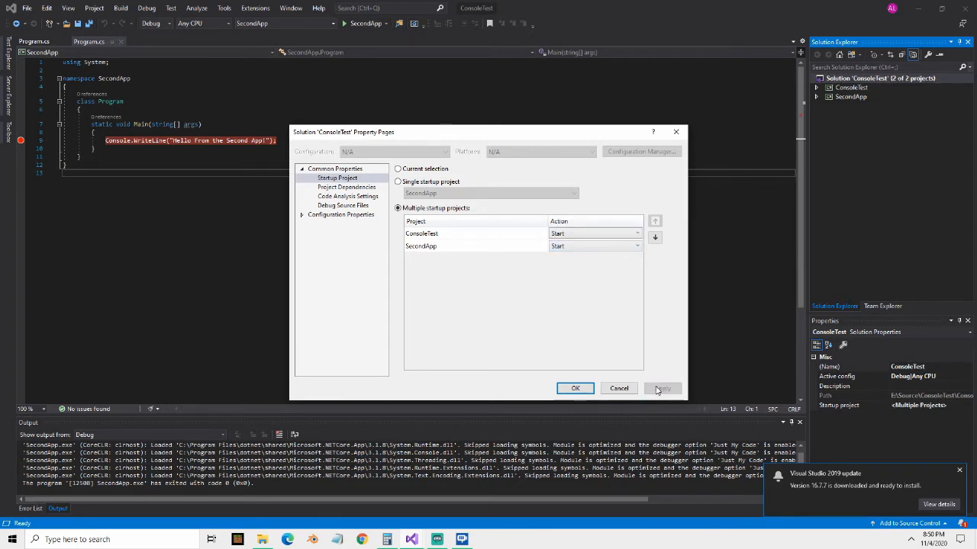
click(575, 389)
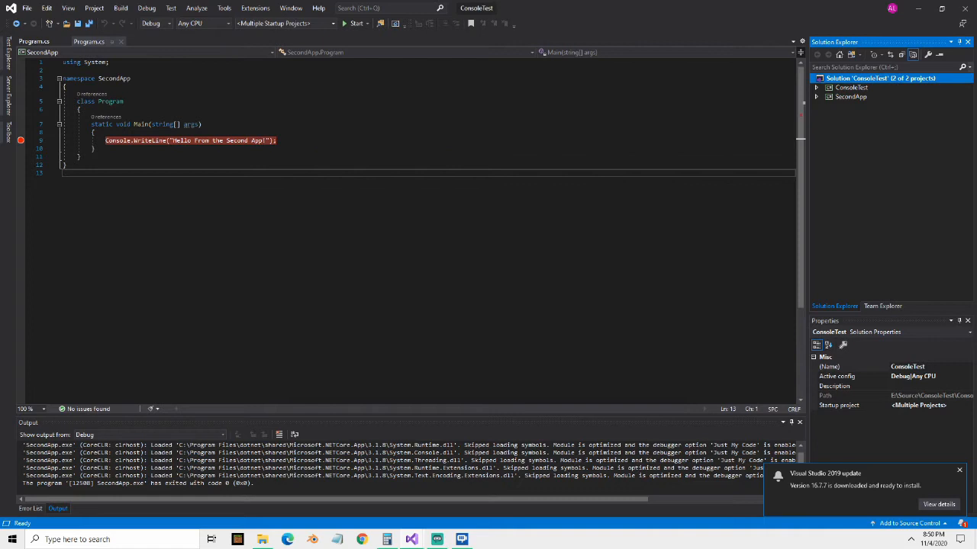
Debug both apps together, add a breakpoint on ConsoleTest's Console.WriteLine greeting, and debug again
click(354, 23)
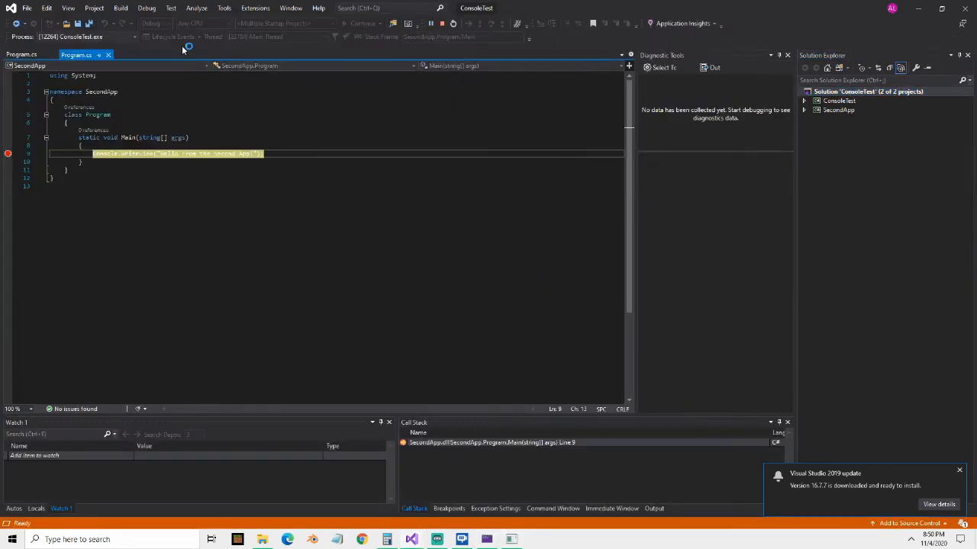
click(345, 23)
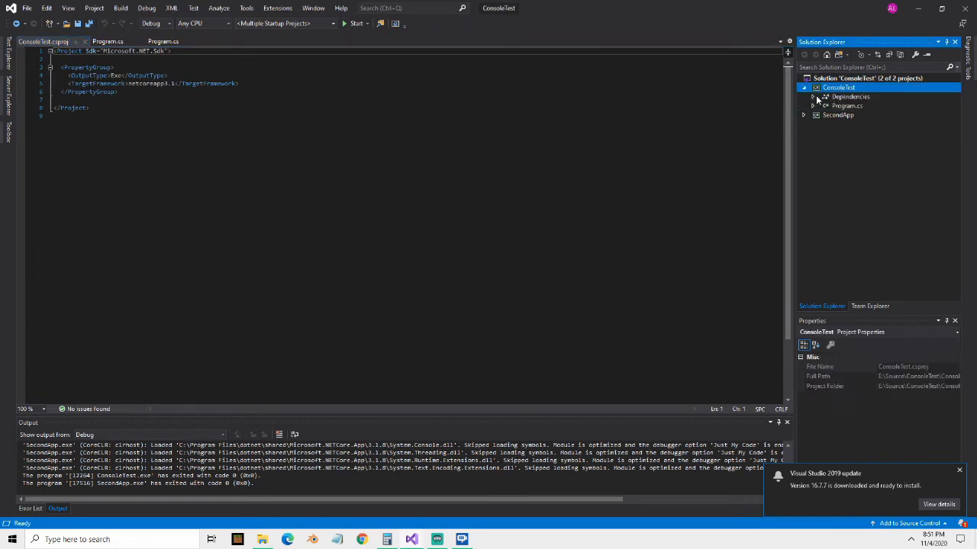
double_click(847, 105)
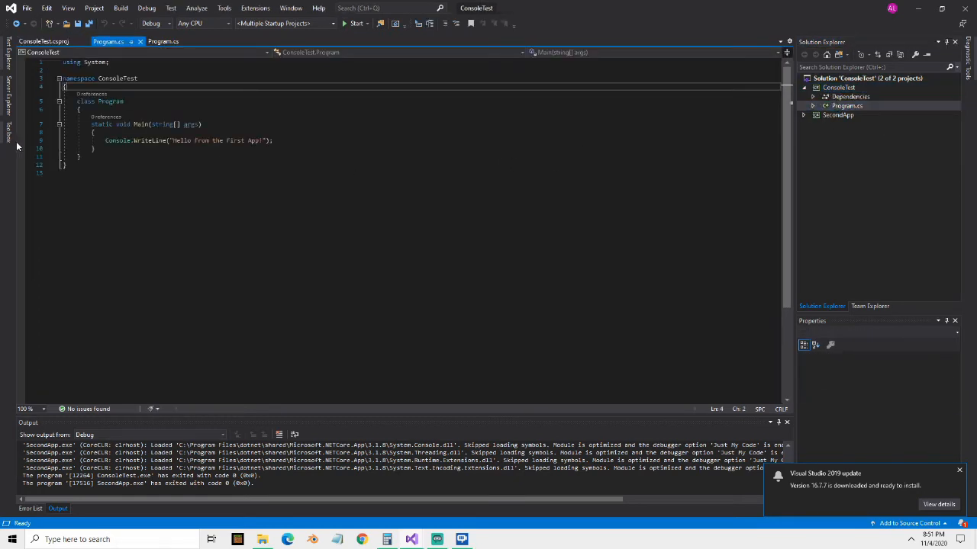
click(354, 23)
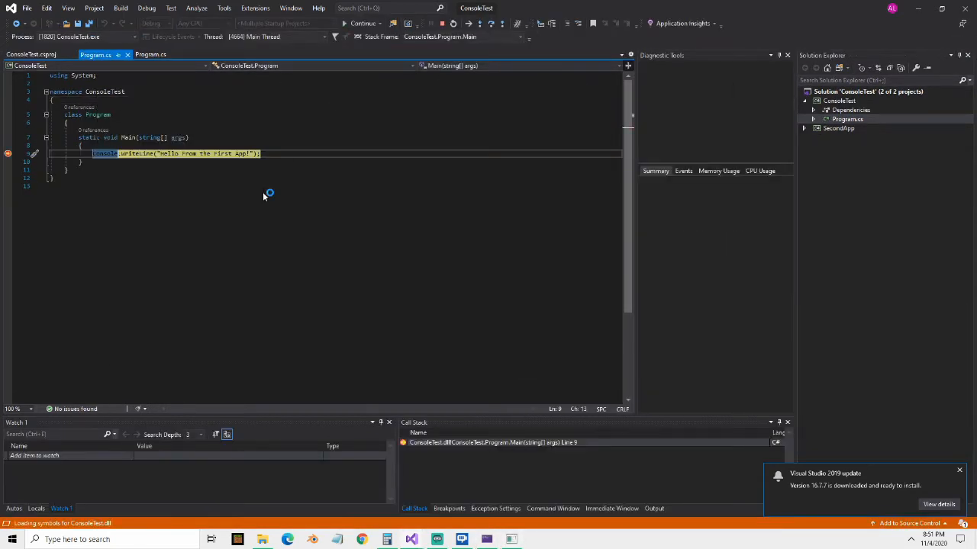
click(363, 23)
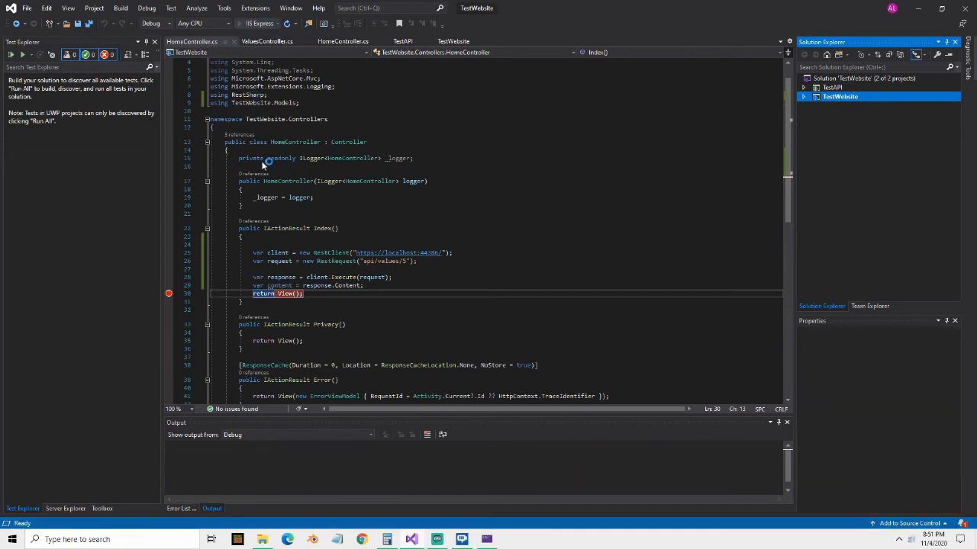
Open the TestWebsite solution showing HomeController.cs, which calls the TestAPI project
click(25, 24)
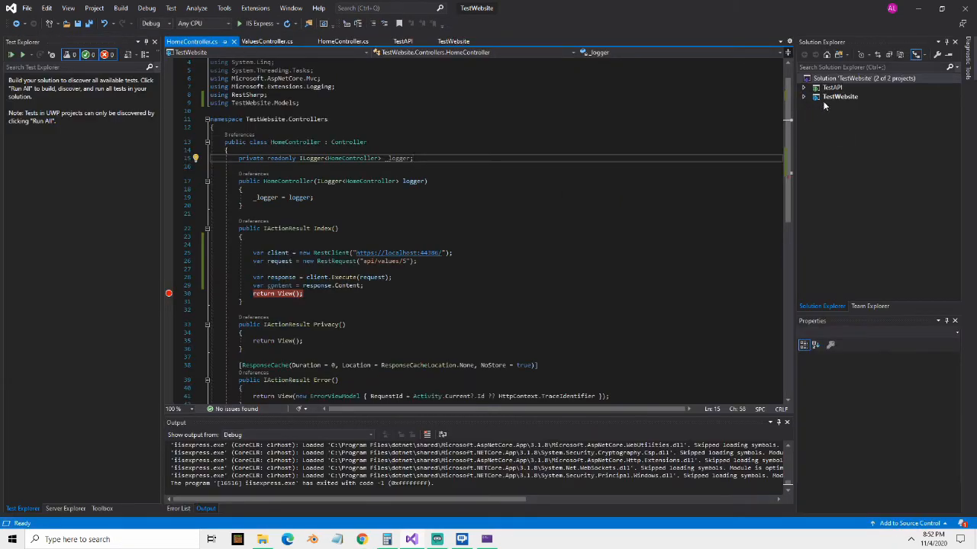
Set the TestWebsite solution to multiple startup projects so TestAPI and TestWebsite launch together
right_click(864, 78)
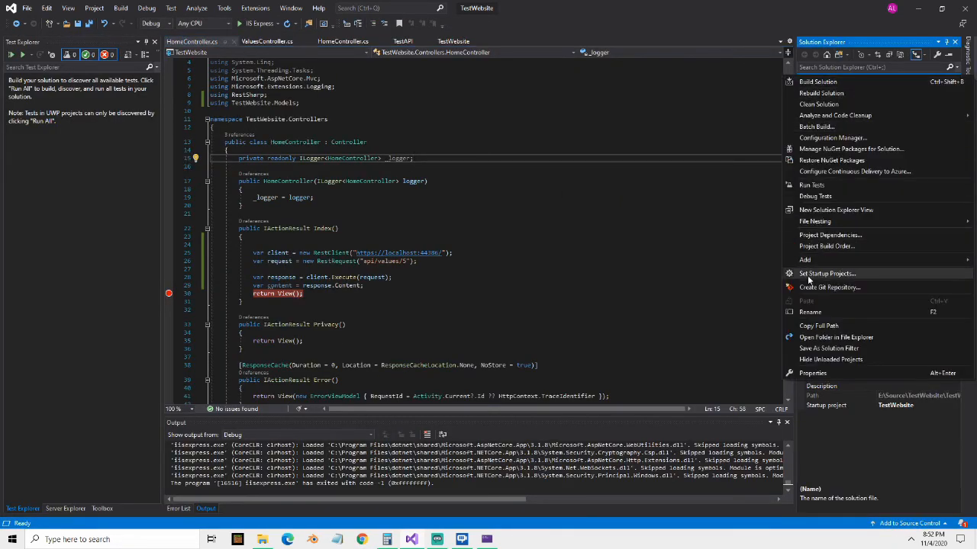
click(827, 274)
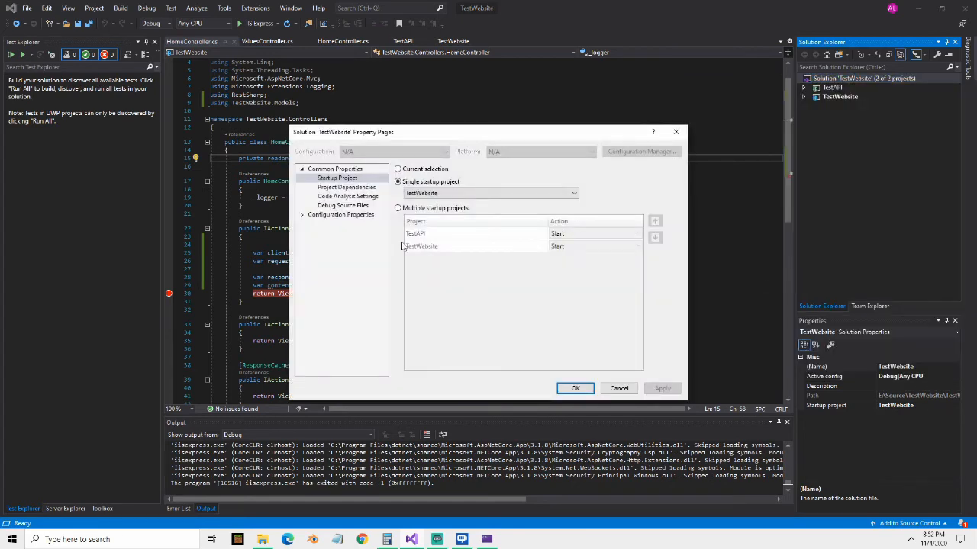
click(397, 208)
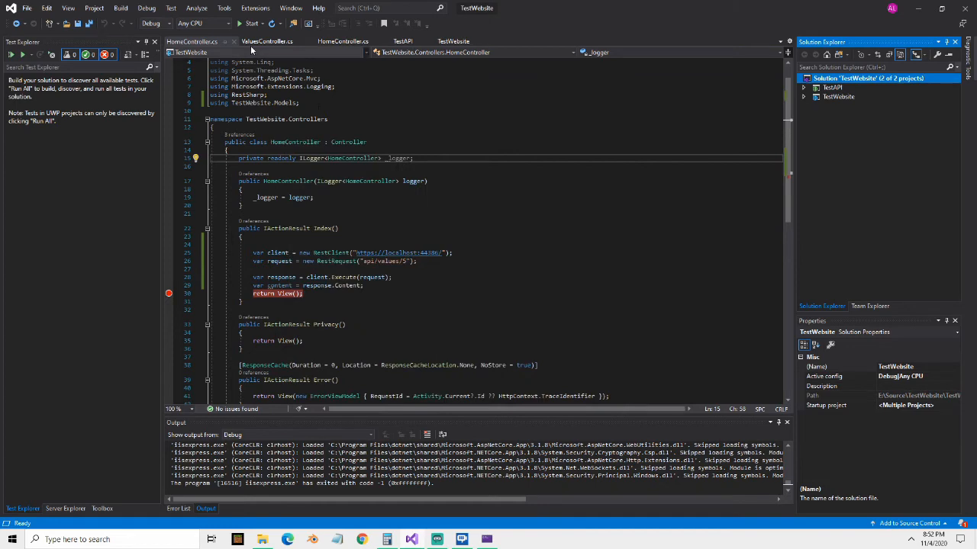
Debug both projects, hit the Index breakpoint showing 'Hello from TestAPI', then continue to the Welcome page
click(250, 22)
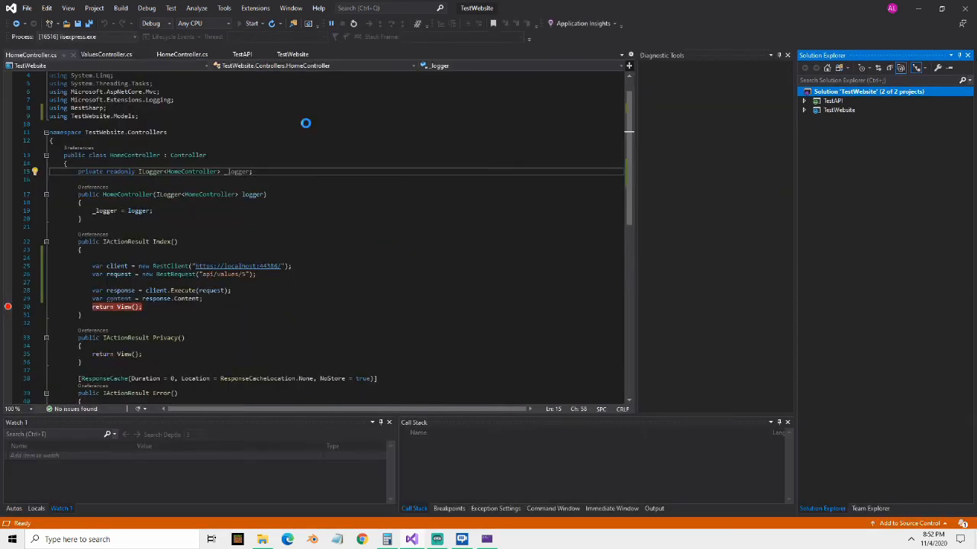
click(251, 22)
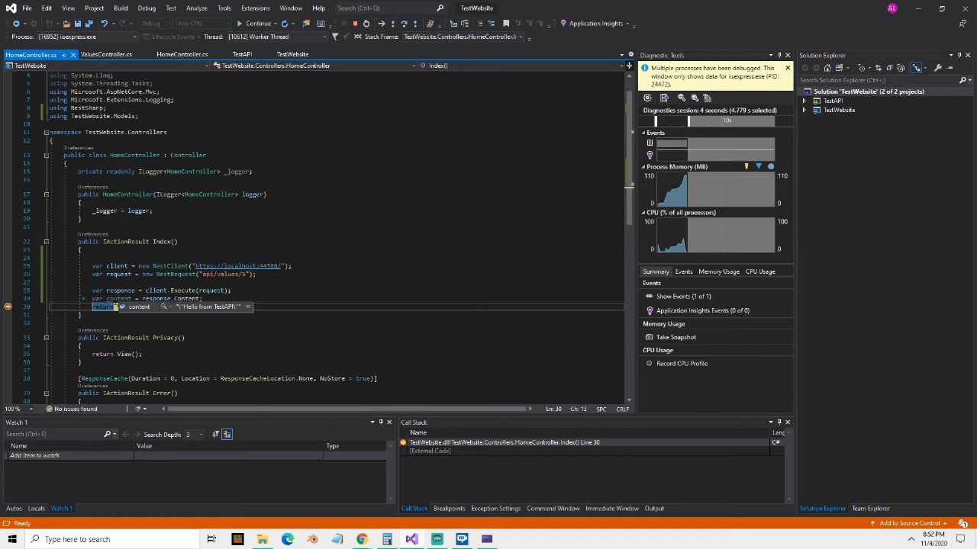
mouse_move(362, 540)
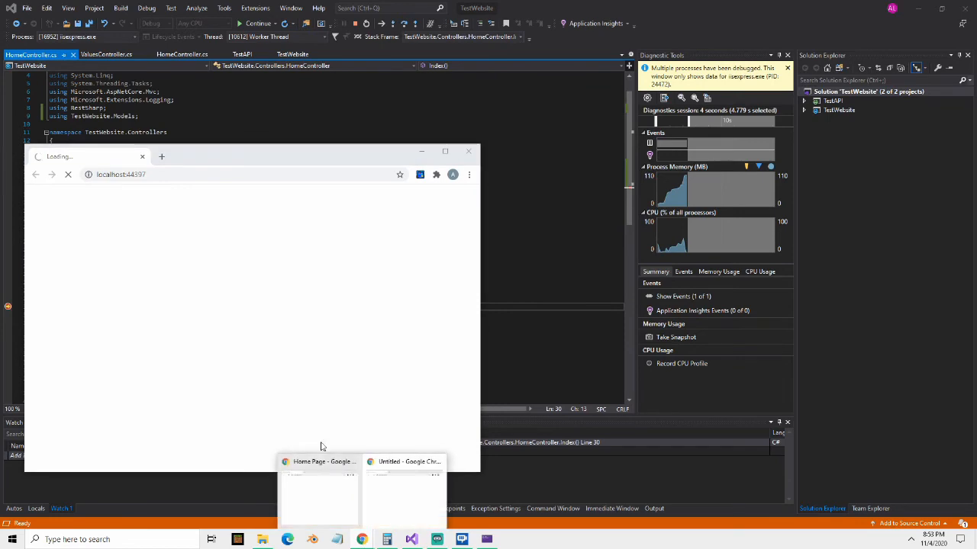
click(319, 496)
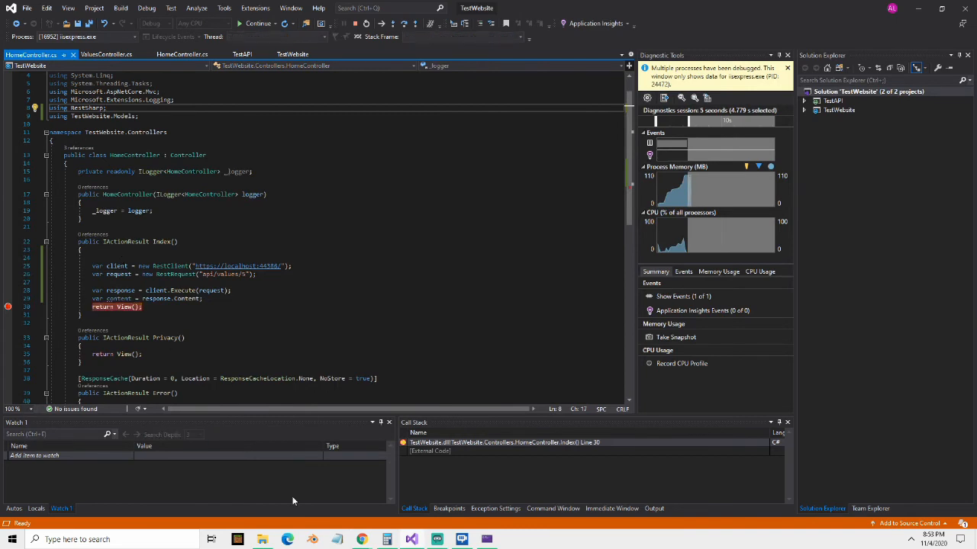
click(256, 23)
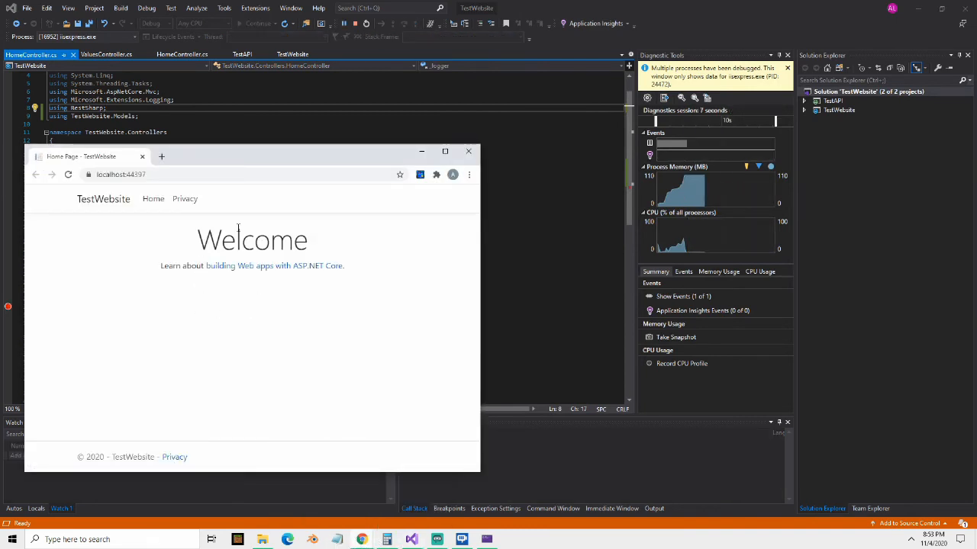